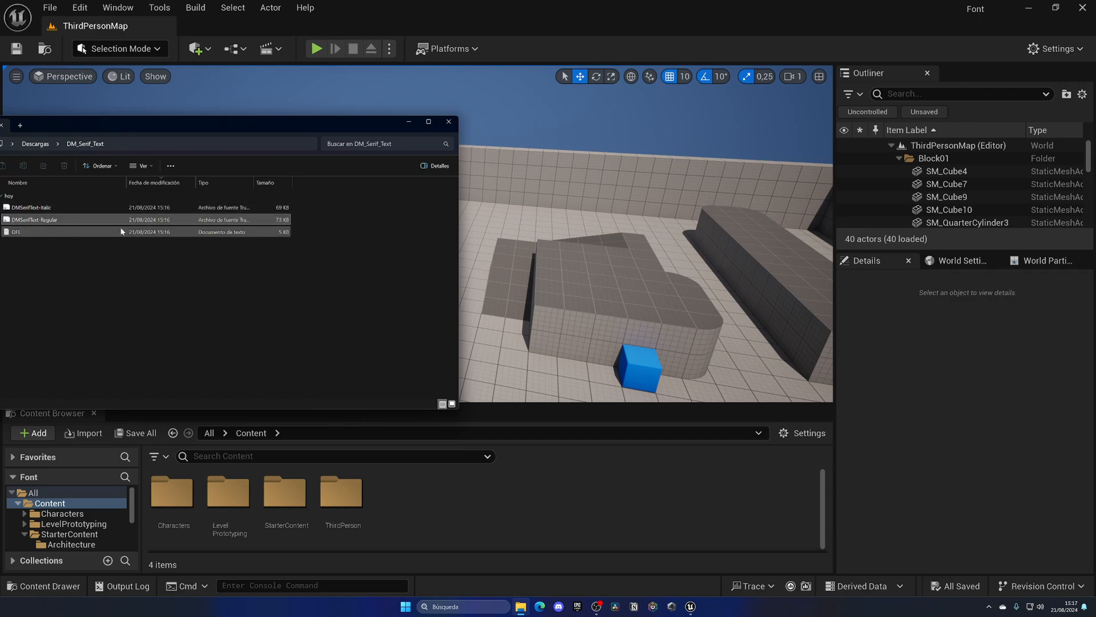
Select the DMSerifText-Regular font file in the DM_Serif_Text folder.
{"action": "left_click", "coordinate": [60, 255]}
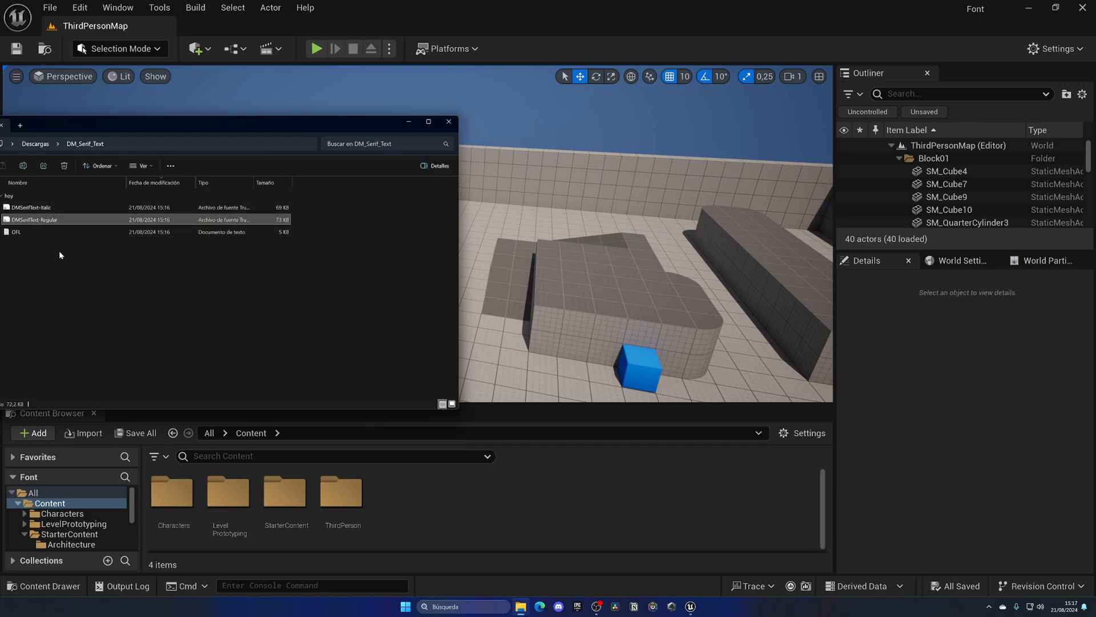
{"action": "mouse_move", "coordinate": [443, 492]}
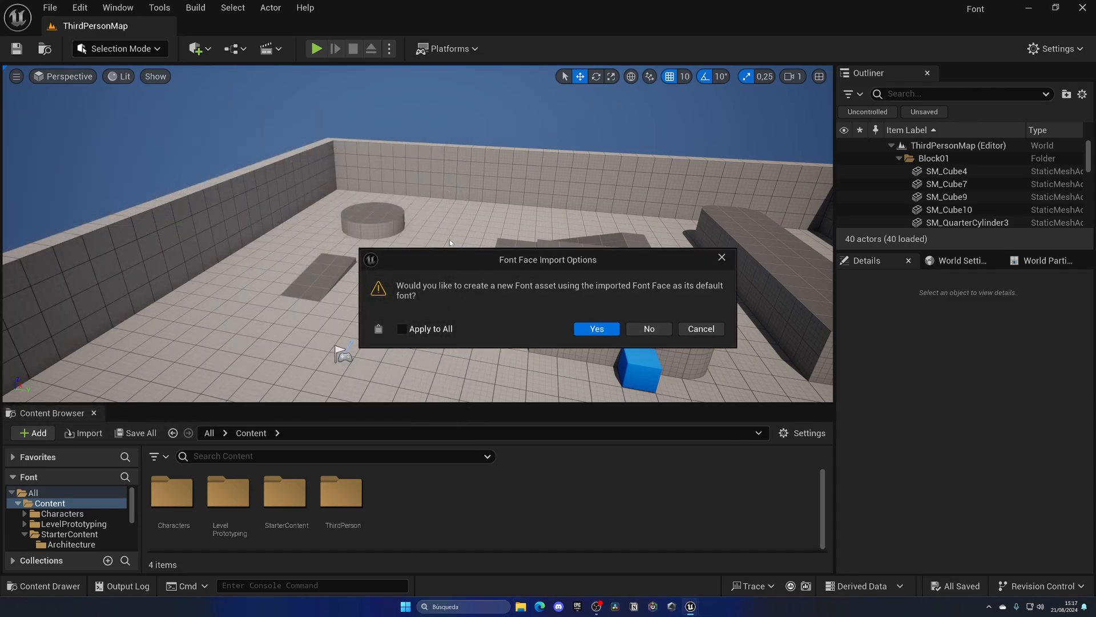
{"action": "mouse_move", "coordinate": [495, 308]}
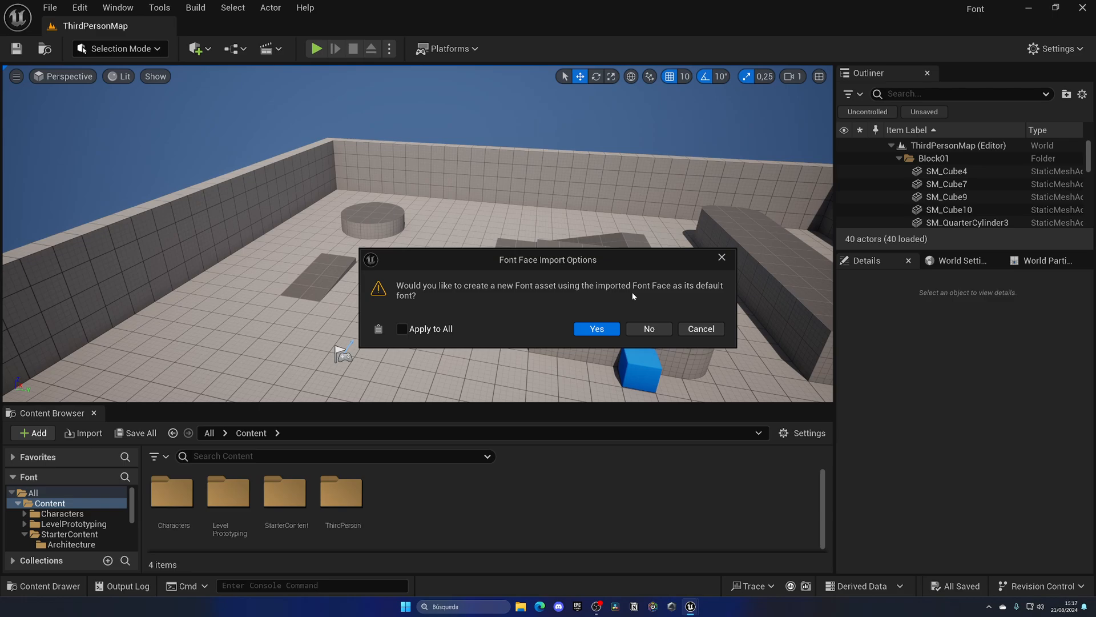
{"action": "mouse_move", "coordinate": [536, 315]}
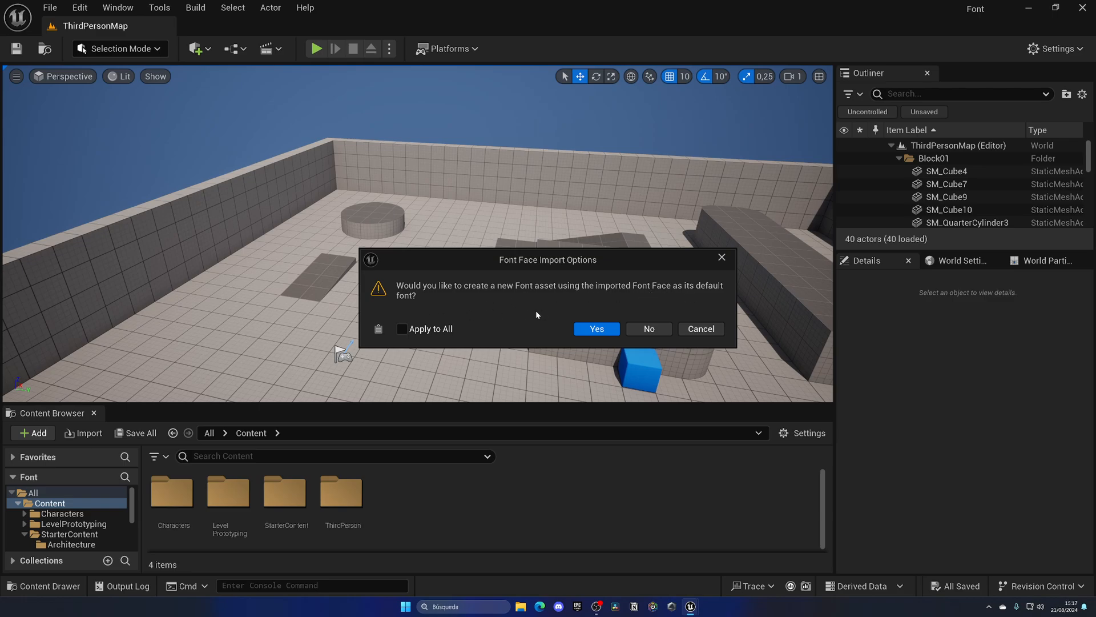
Confirm creating the DMSerifText-Regular_Font asset from the imported font face.
{"action": "left_click", "coordinate": [595, 329]}
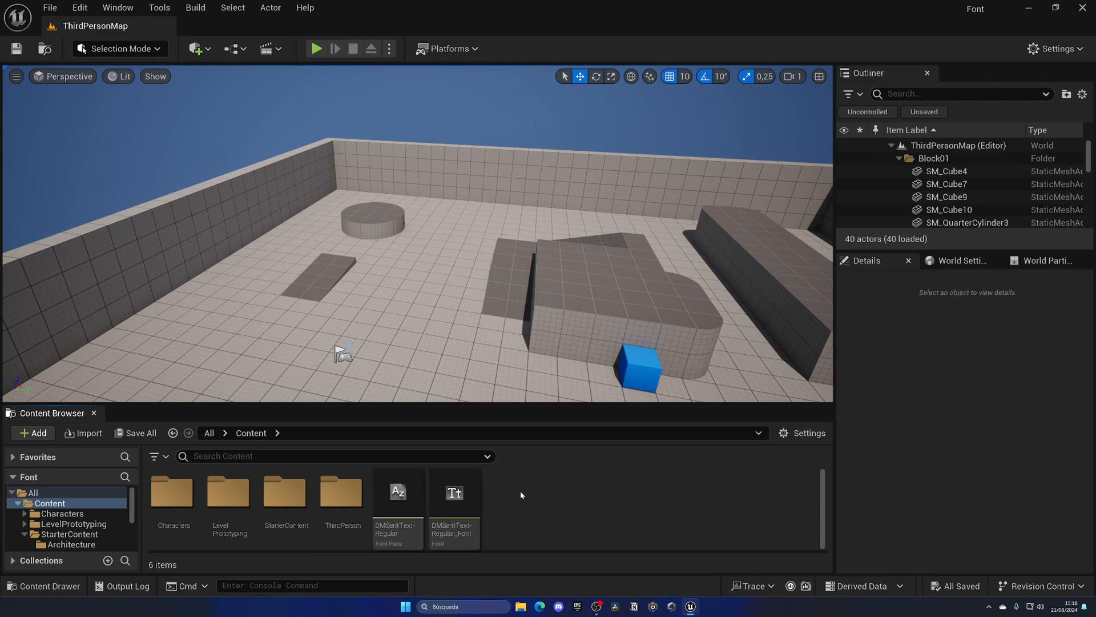
Add a Widget Blueprint named WB_Font in Content and open it in the widget editor.
{"action": "left_click", "coordinate": [32, 432]}
{"action": "type", "text": "WB_"}
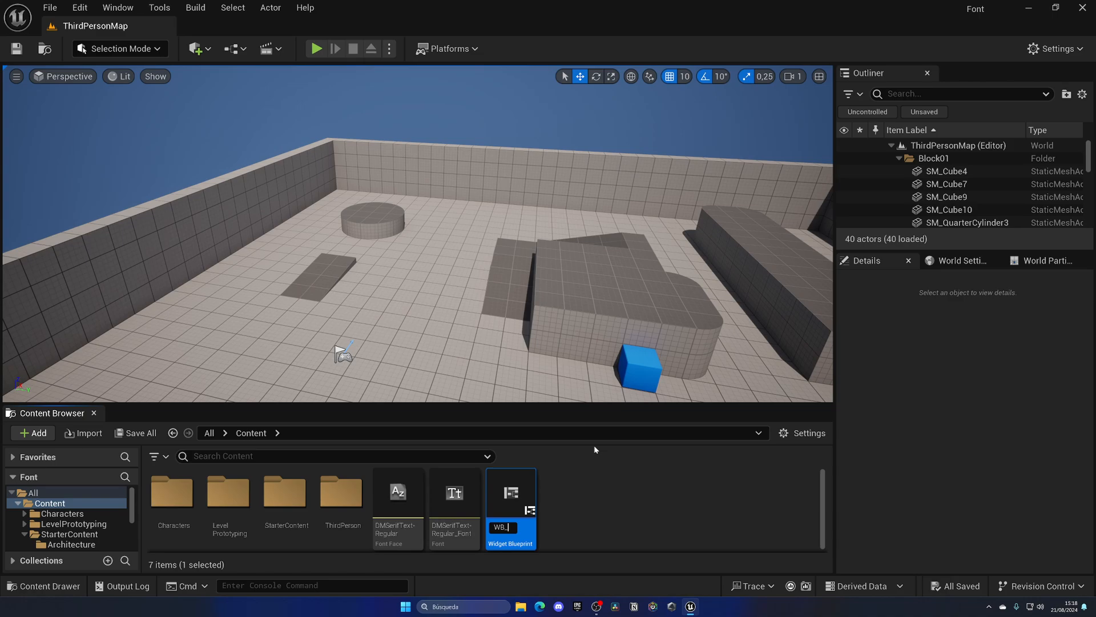
{"action": "type", "text": "Font"}
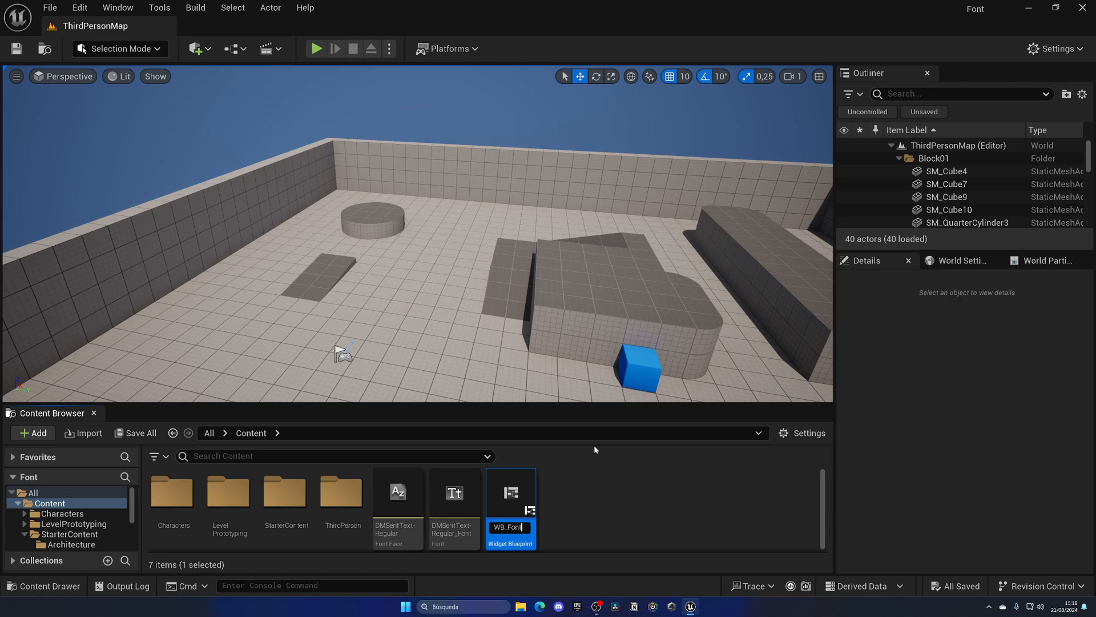
{"action": "double_click", "coordinate": [511, 493]}
{"action": "type", "text": "ca"}
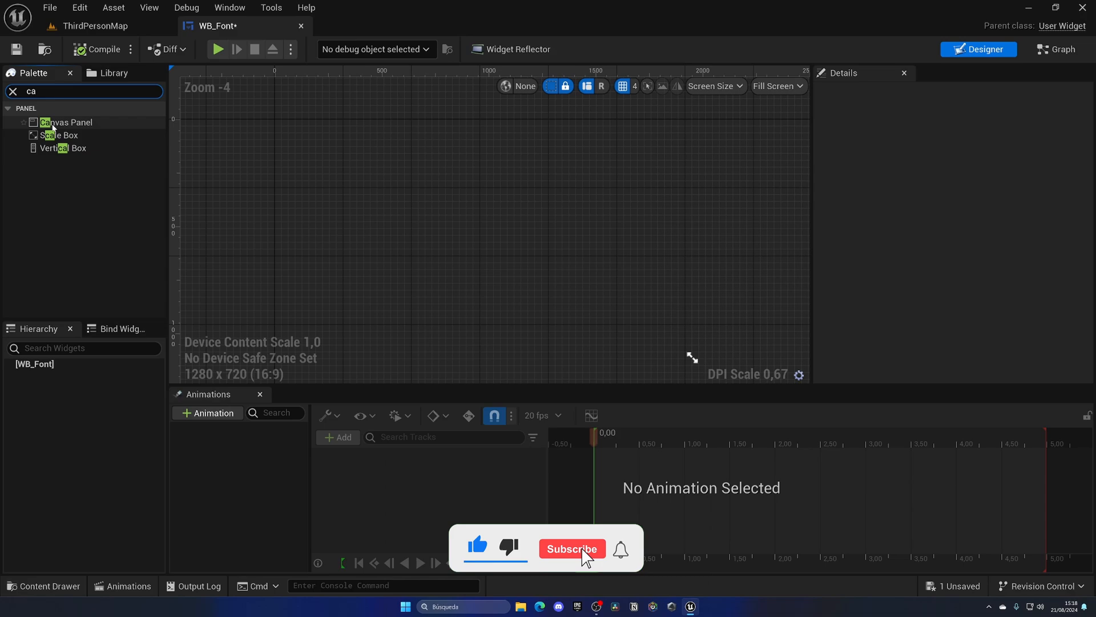
Add a Canvas Panel root to WB_Font and place a Text Block on it.
{"action": "left_click", "coordinate": [65, 122]}
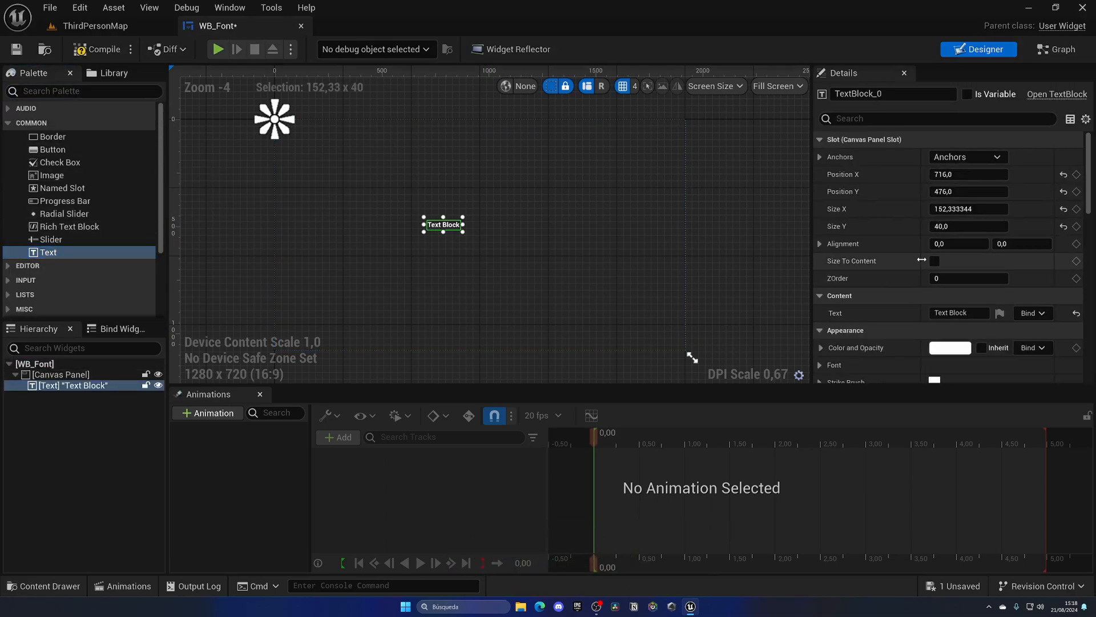
{"action": "scroll", "scroll_direction": "down", "scroll_amount": 3}
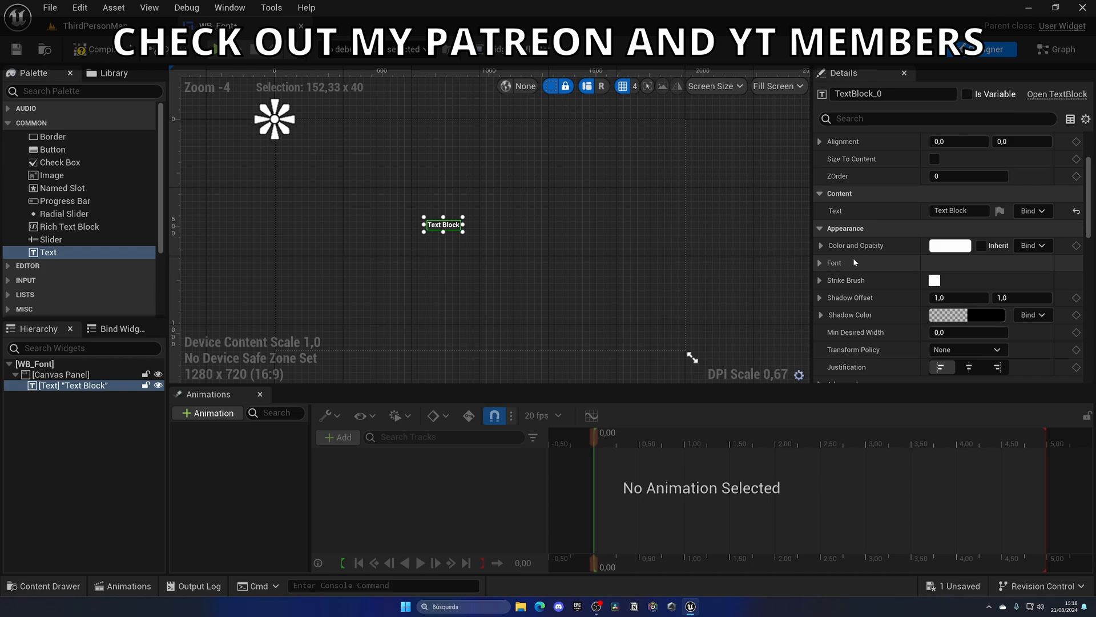
Set the Text Block's Font Family to DMSerifText-Regular_Font under Appearance > Font.
{"action": "left_click", "coordinate": [819, 262]}
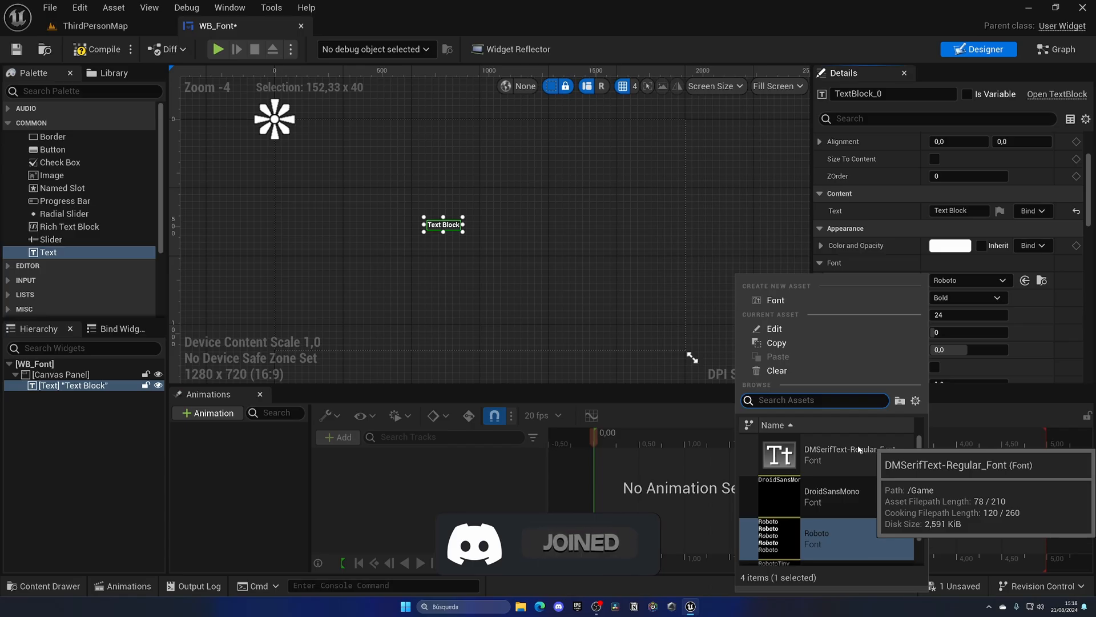
{"action": "left_click", "coordinate": [849, 452]}
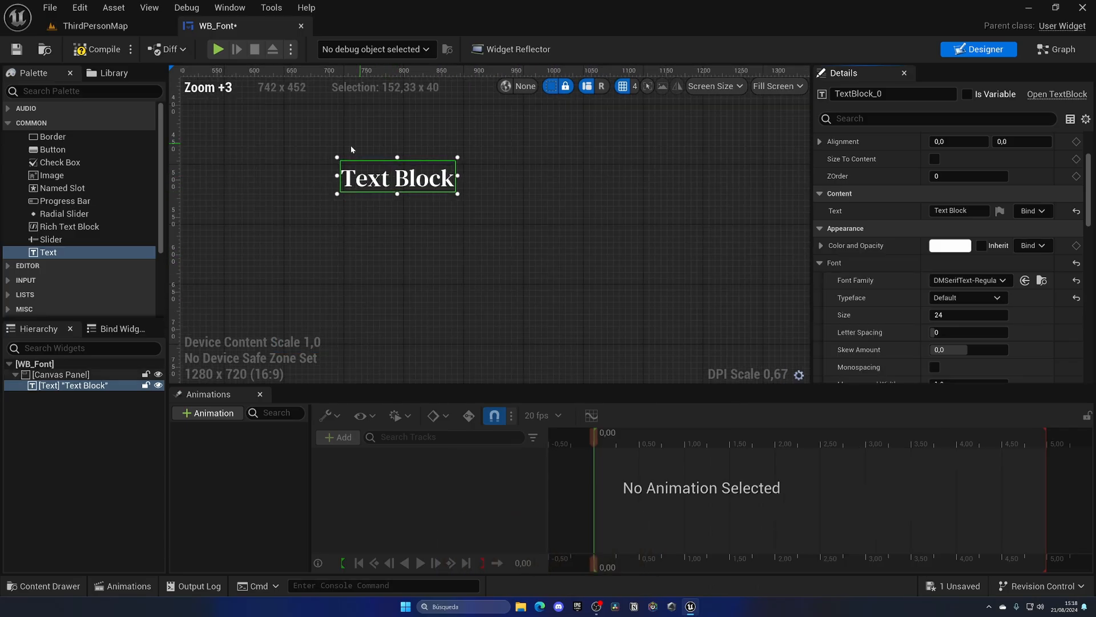